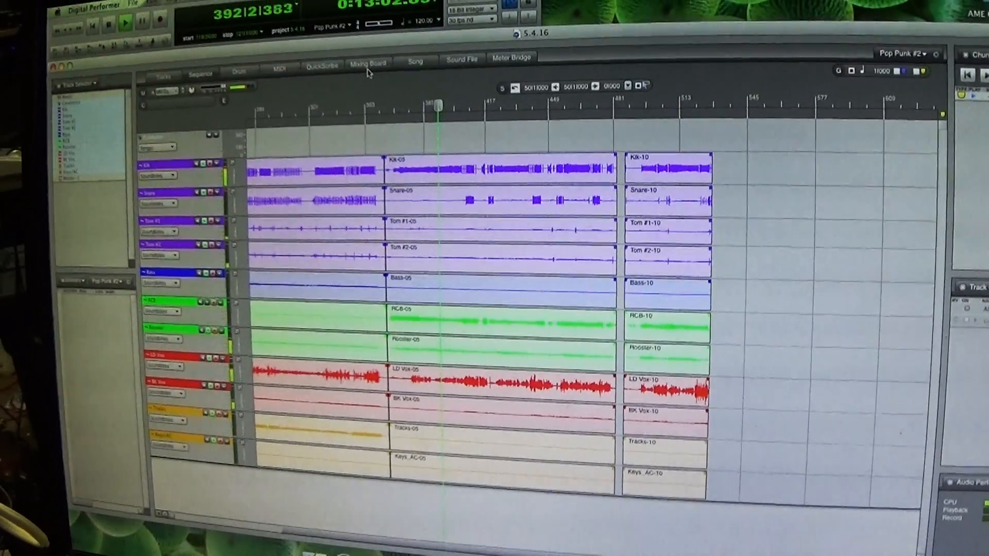
Step: Show the Pop Punk #2 Mixing Board with channel strips for every track and master
click(369, 62)
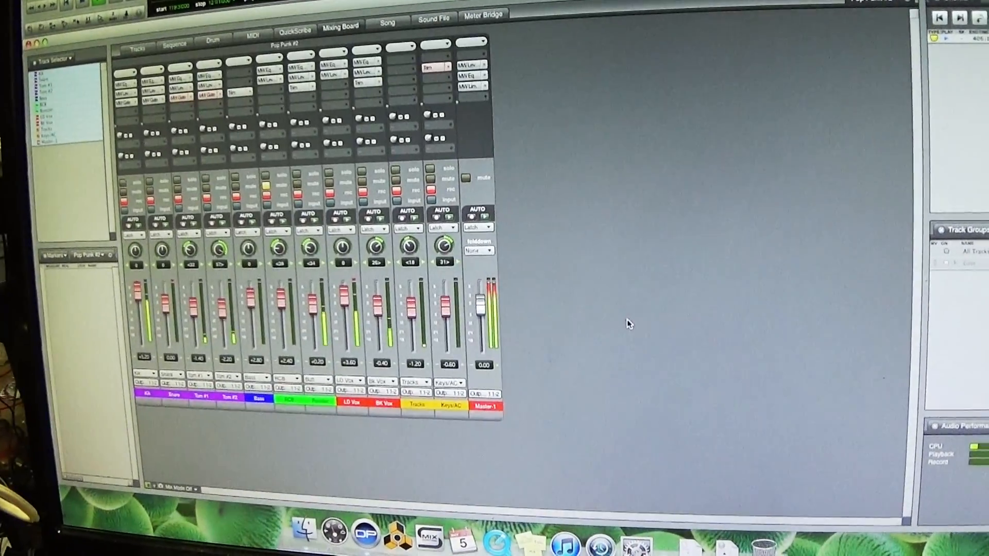